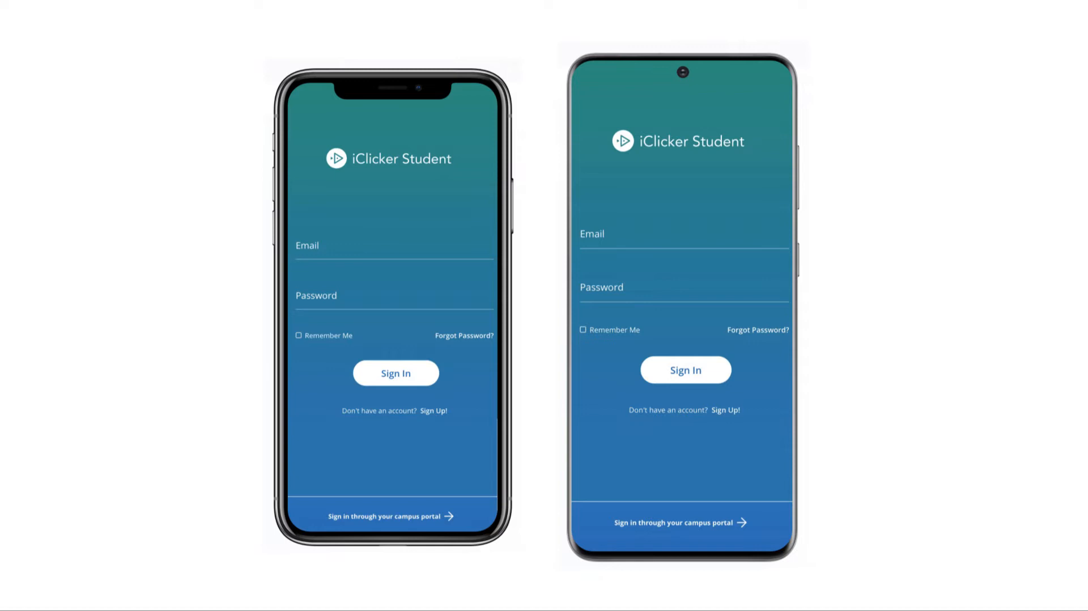
Go from the iClicker Student sign-in screen to the iClicker website home page.
click(396, 373)
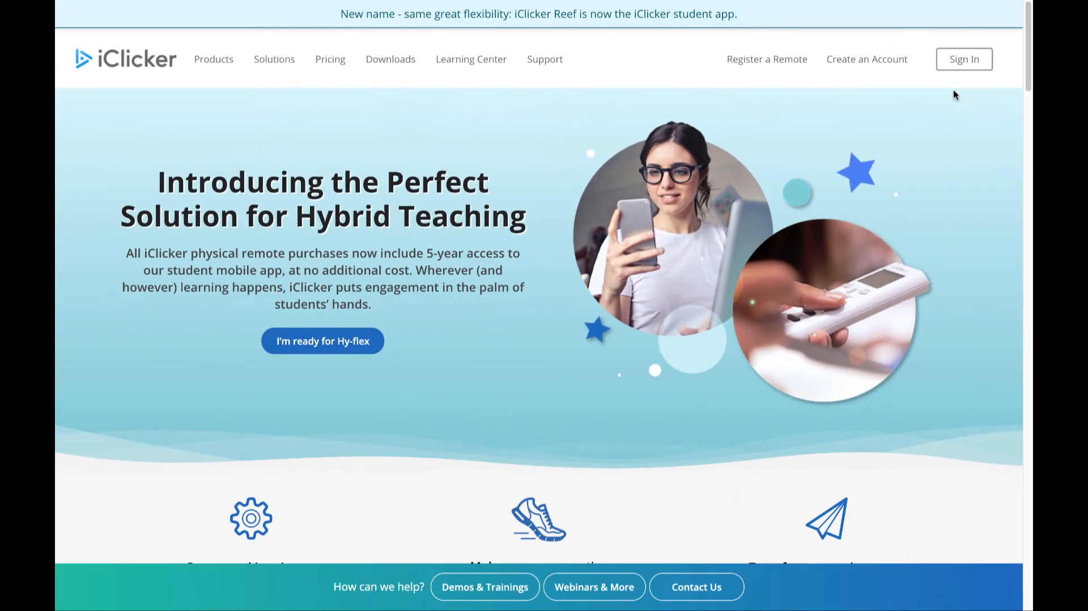
Sign in, start adding a course, and choose Macmillan Learning as the institution.
click(968, 59)
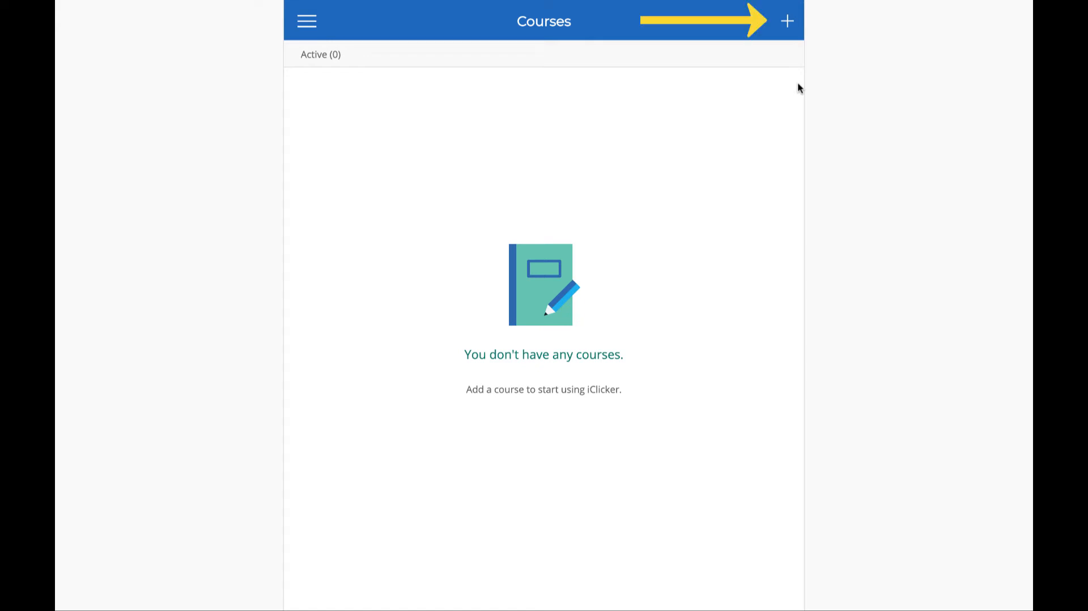
click(787, 21)
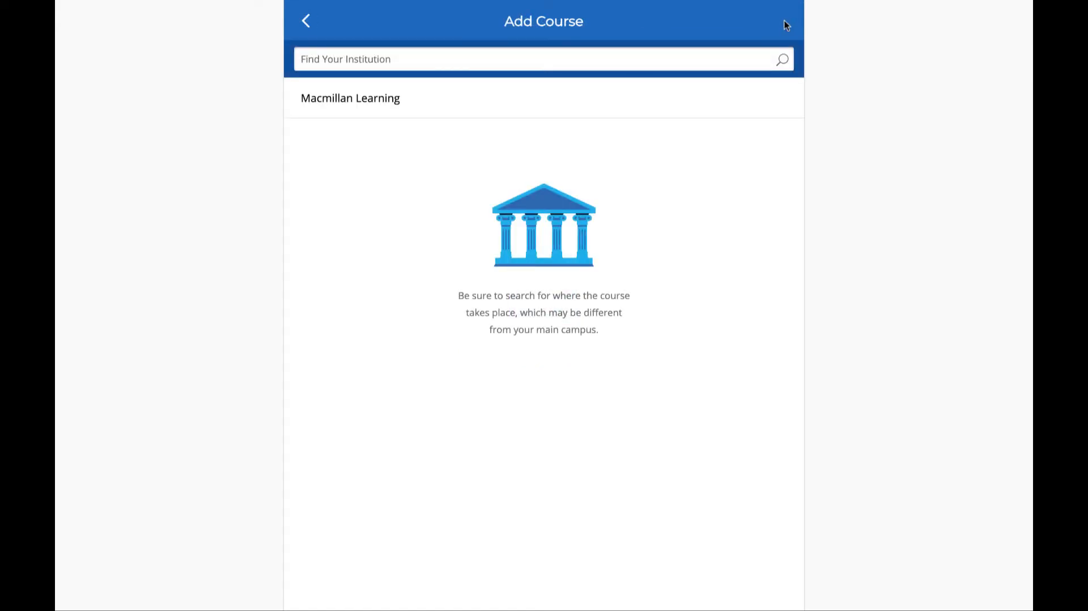
click(350, 98)
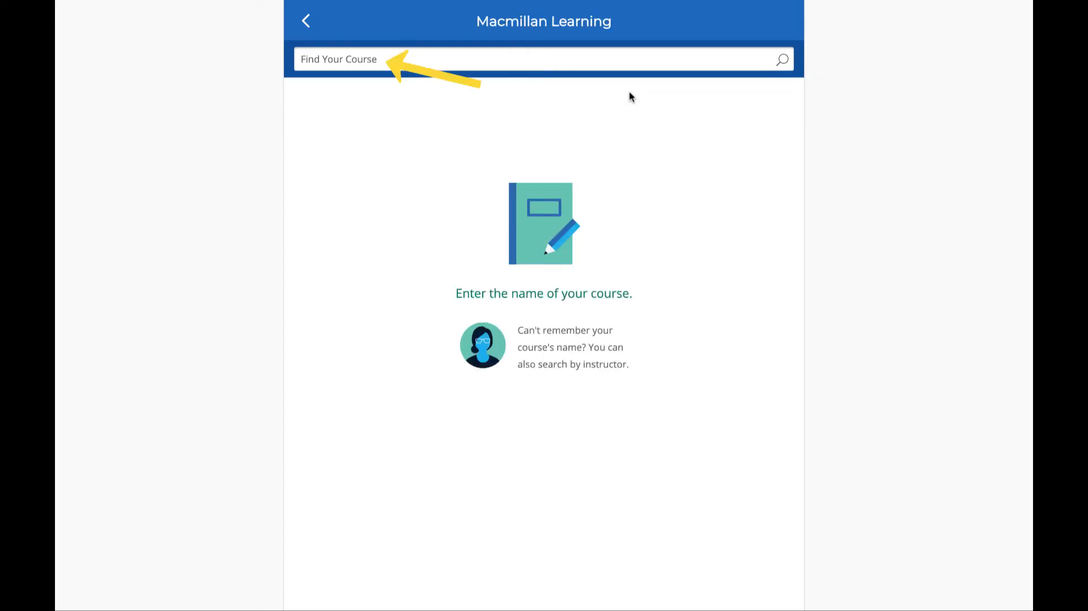
Search the Macmillan Learning course list for 'Intro Bio'.
text(Intro Bio)
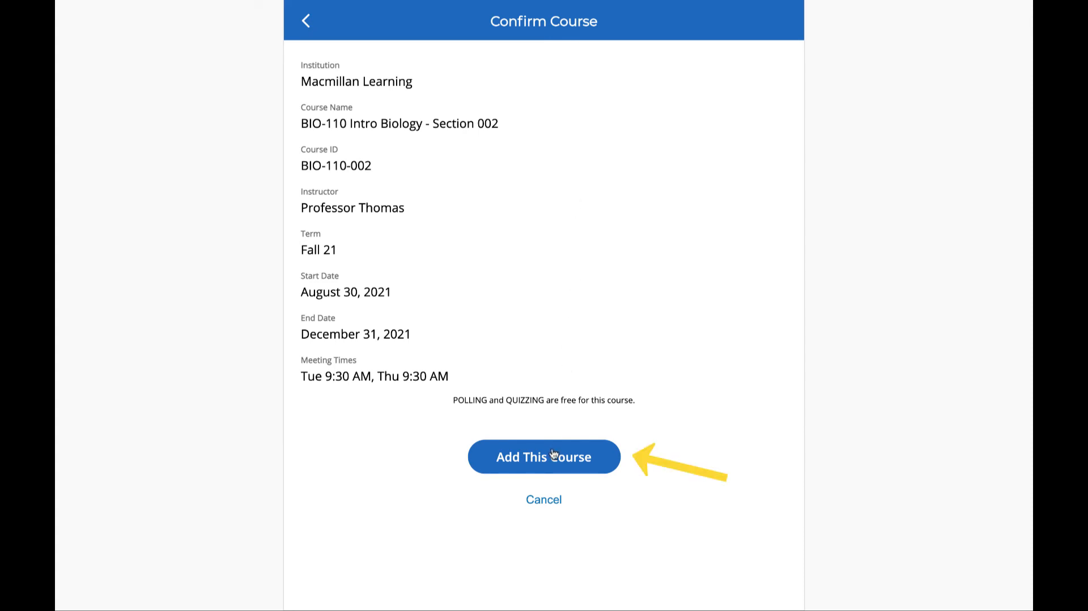
Confirm and add BIO-110 Intro Biology - Section 002 to the course list.
click(544, 457)
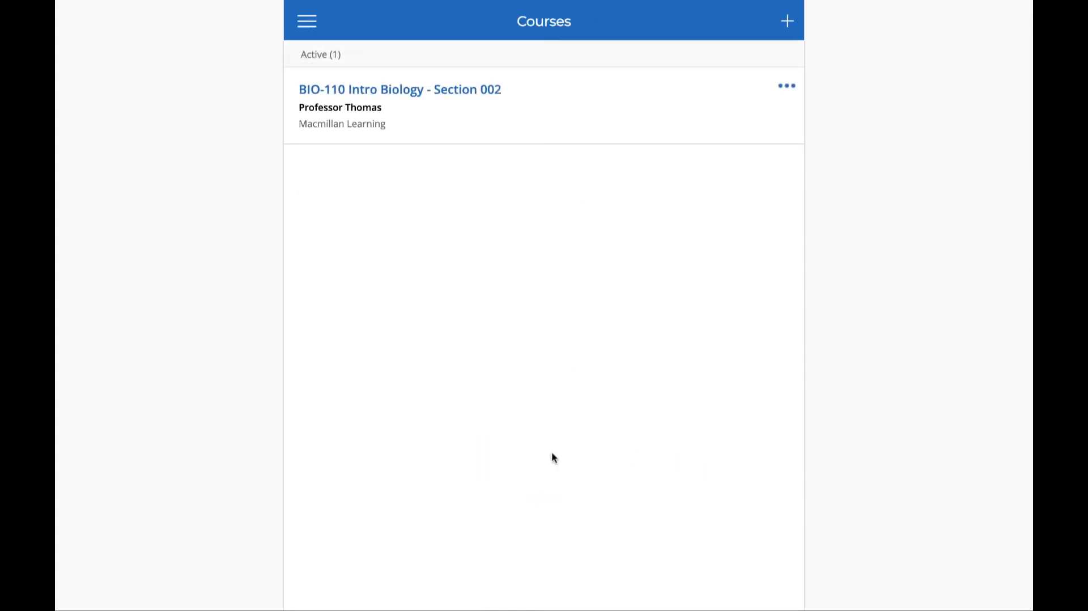